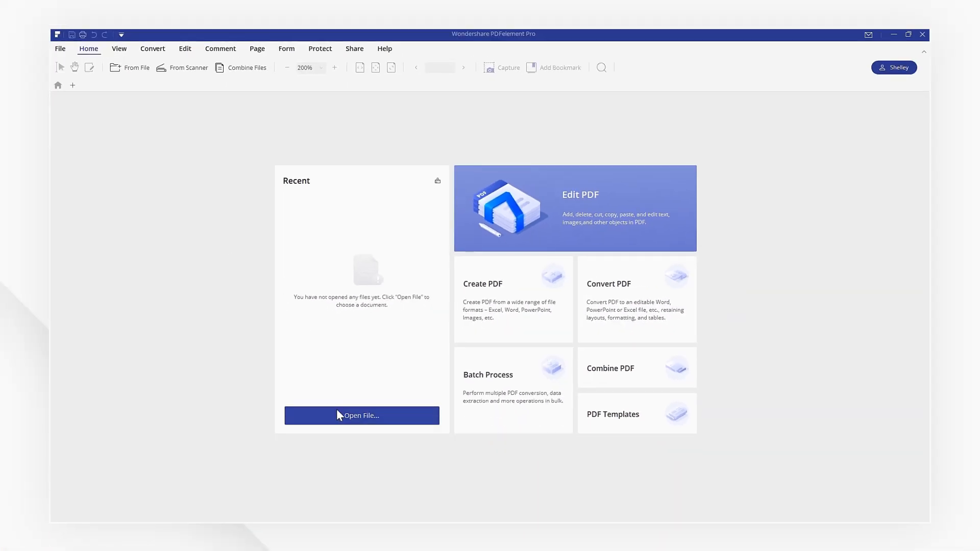
- Pick the anamation PDF from Sample Folder in the file picker and open it
click(361, 415)
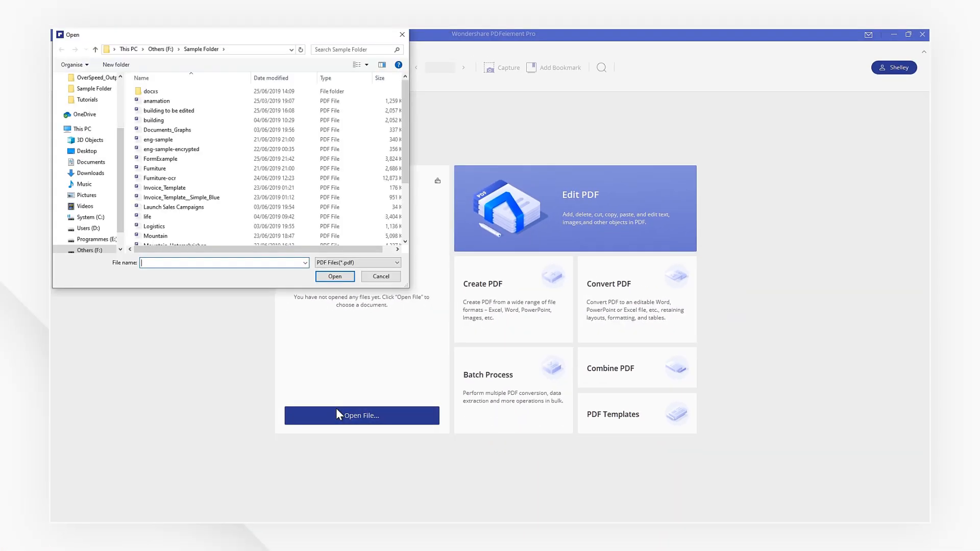
click(157, 101)
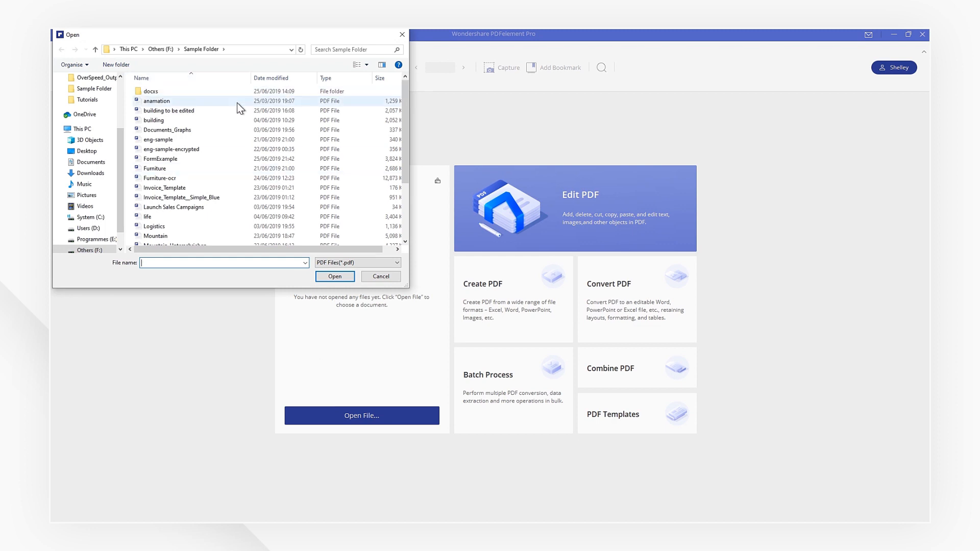
click(379, 276)
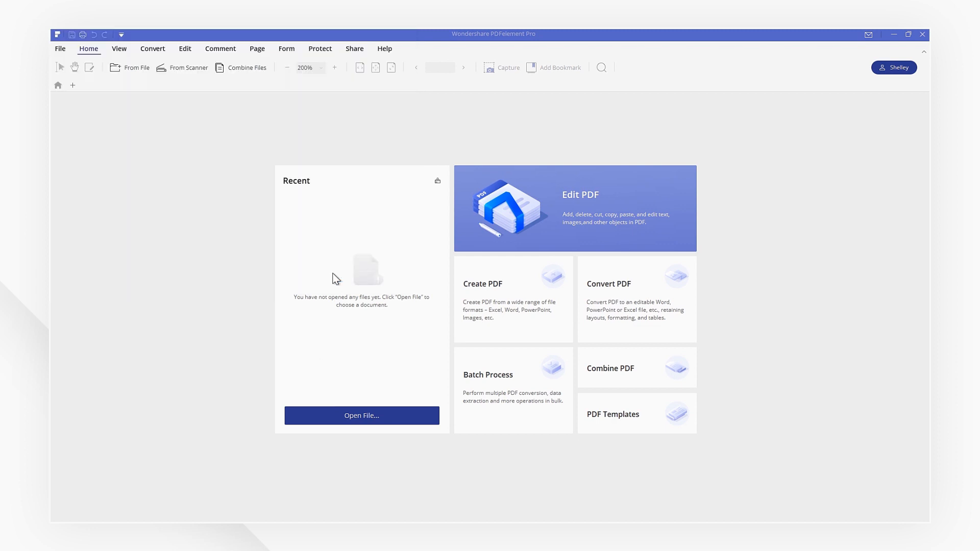
- Convert anamation to HTML saved as 'anamation', then open the output index.html in the browser
click(361, 416)
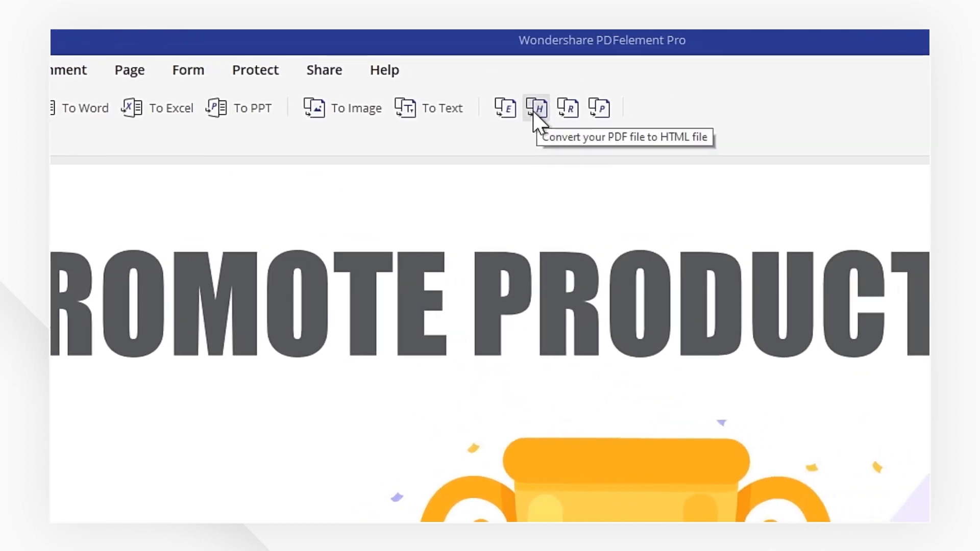
click(536, 107)
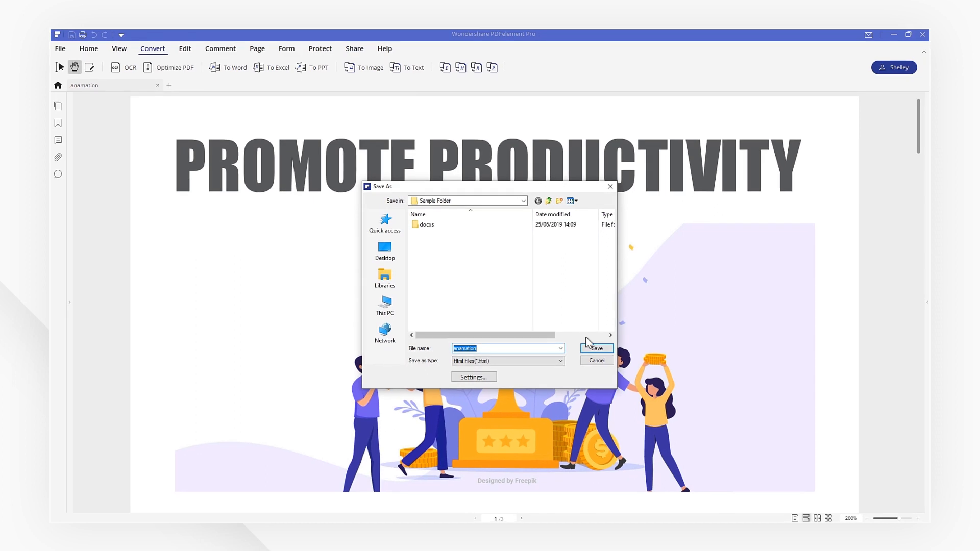
click(596, 348)
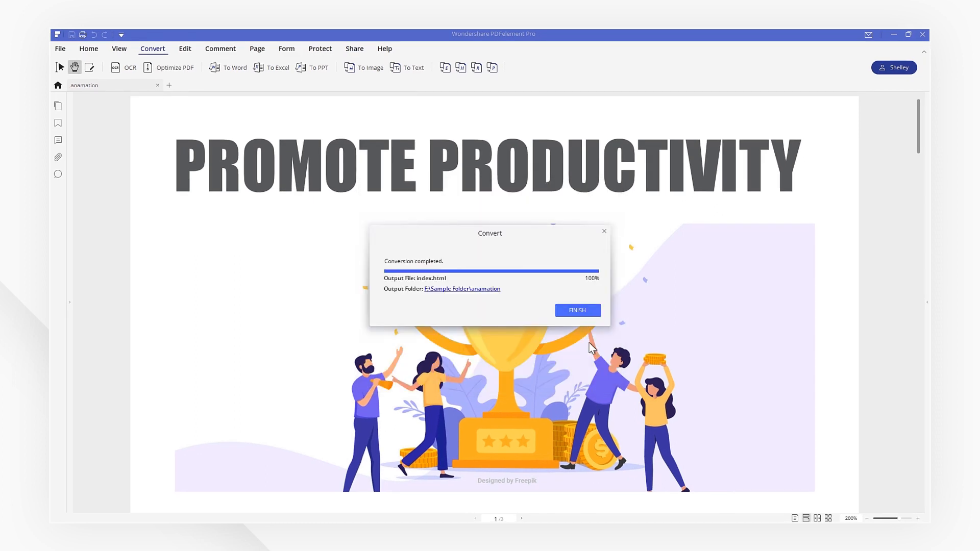
click(462, 289)
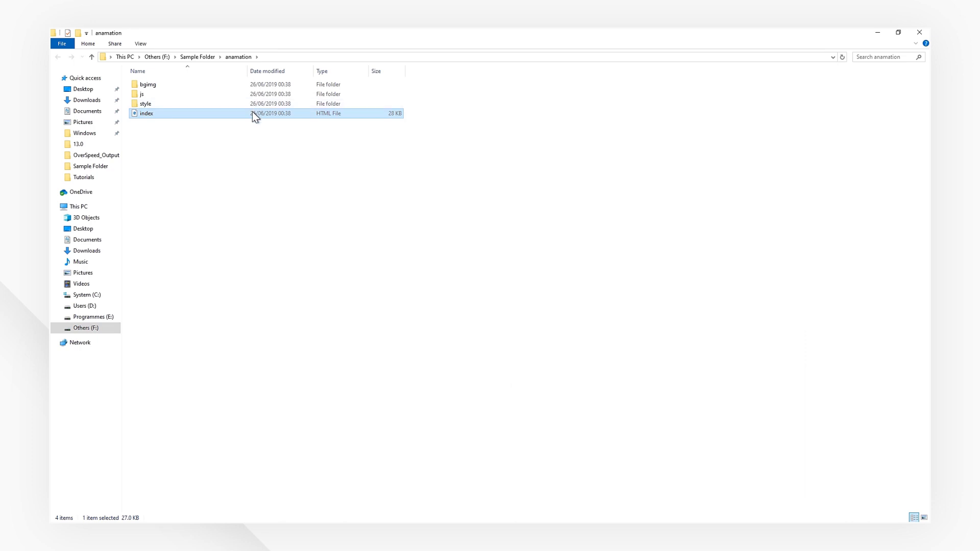
double_click(147, 113)
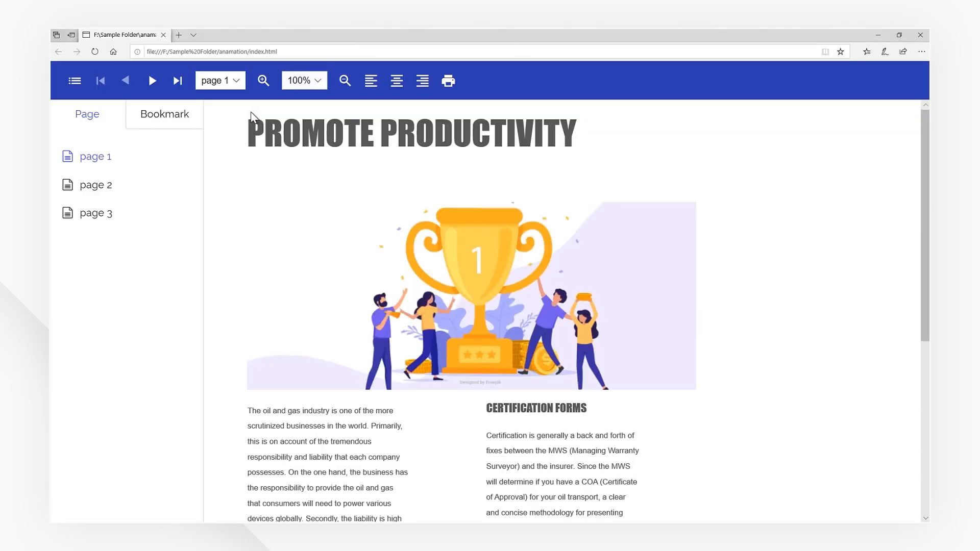
mouse_move(314, 272)
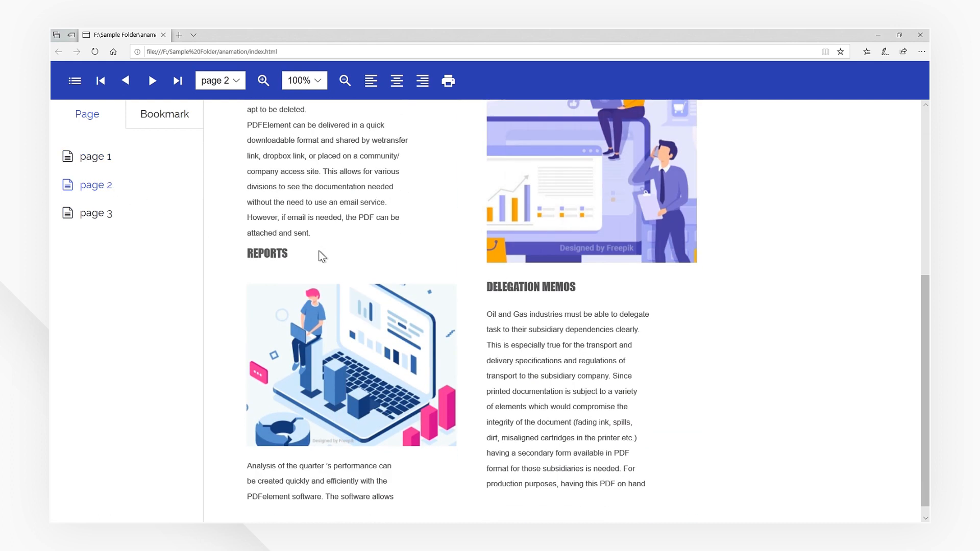
- Step through the converted pages using the viewer's next, first and previous page buttons
click(95, 212)
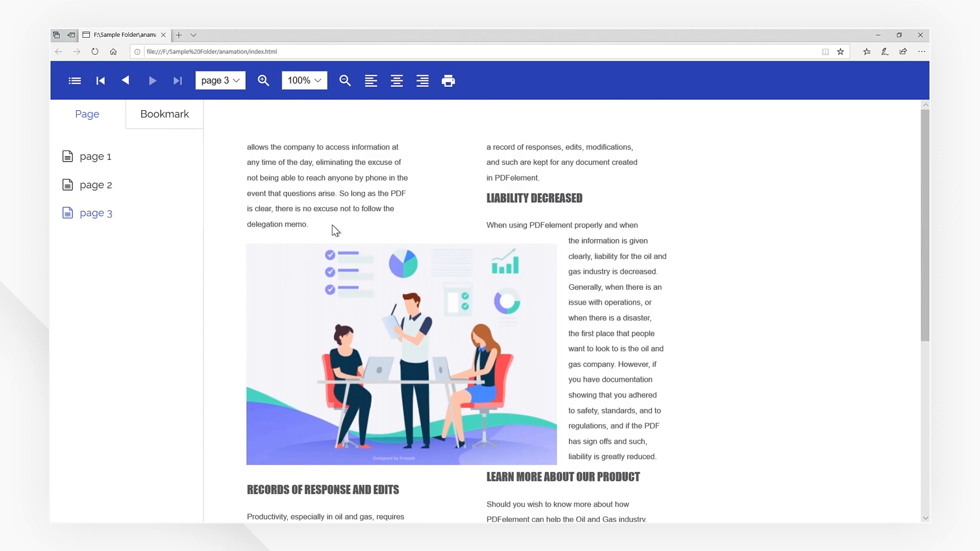
mouse_move(462, 182)
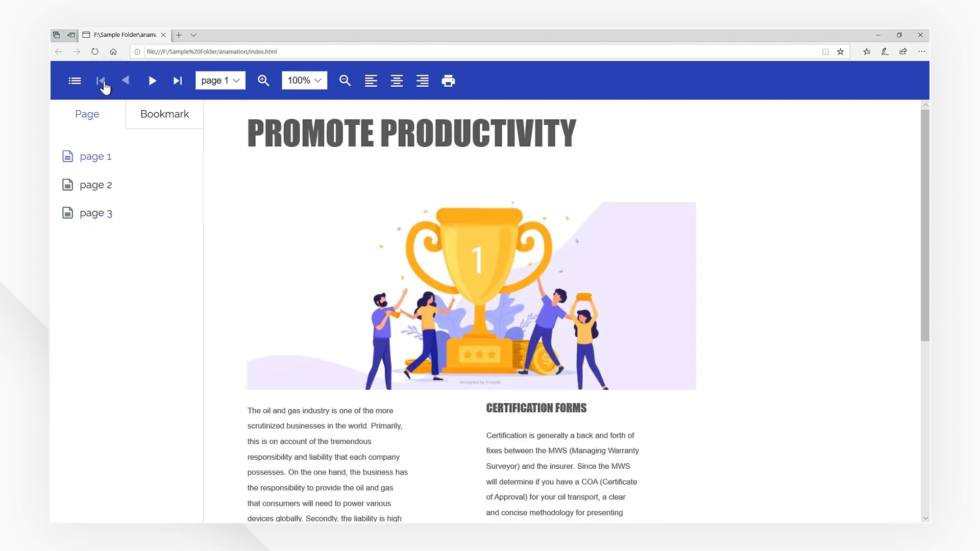
click(151, 80)
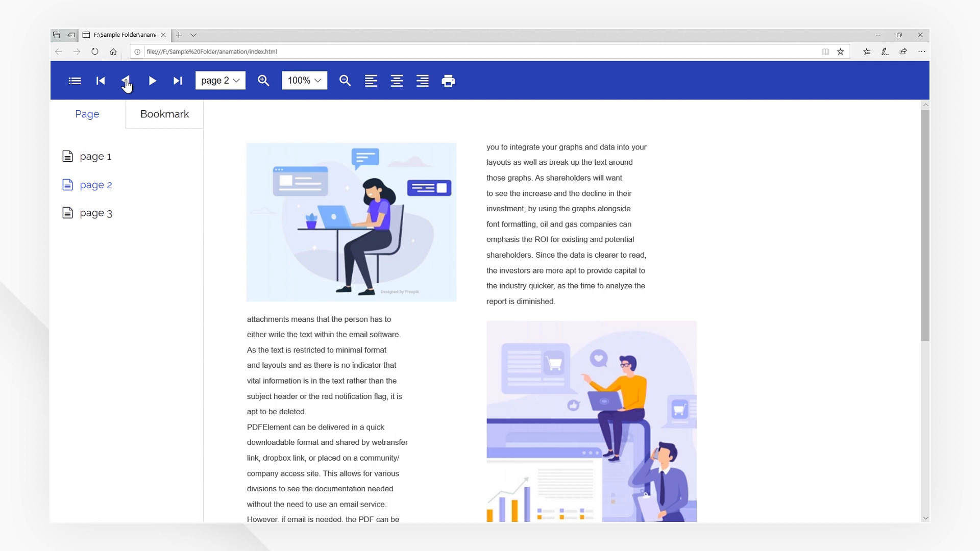
click(126, 80)
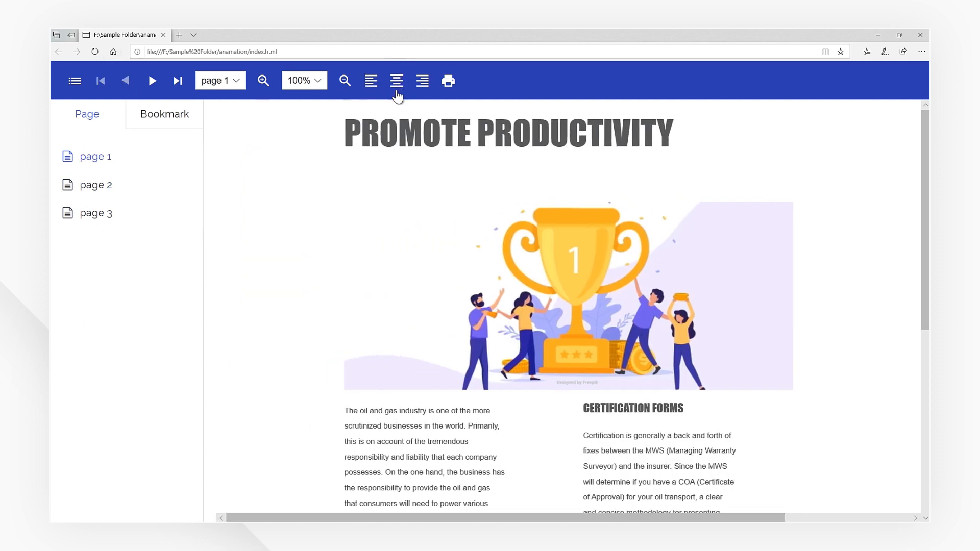